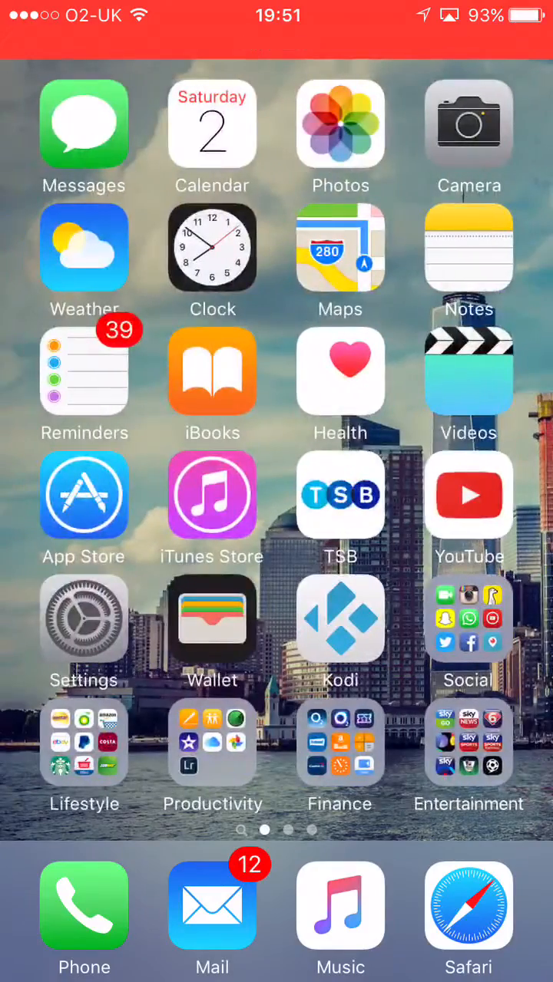
Open Settings and the About page to show iOS version 9.2 (13C75).
left_click(83, 619)
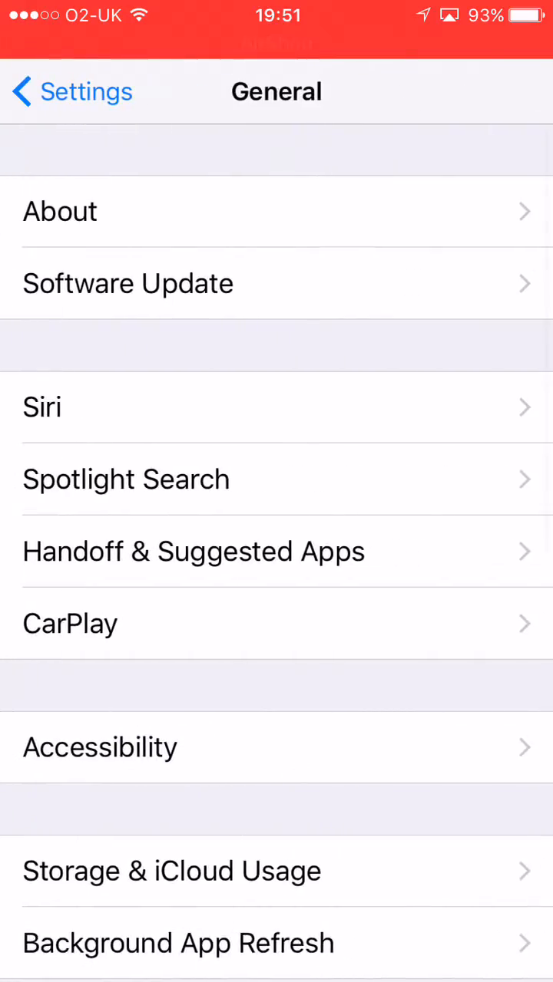
left_click(60, 211)
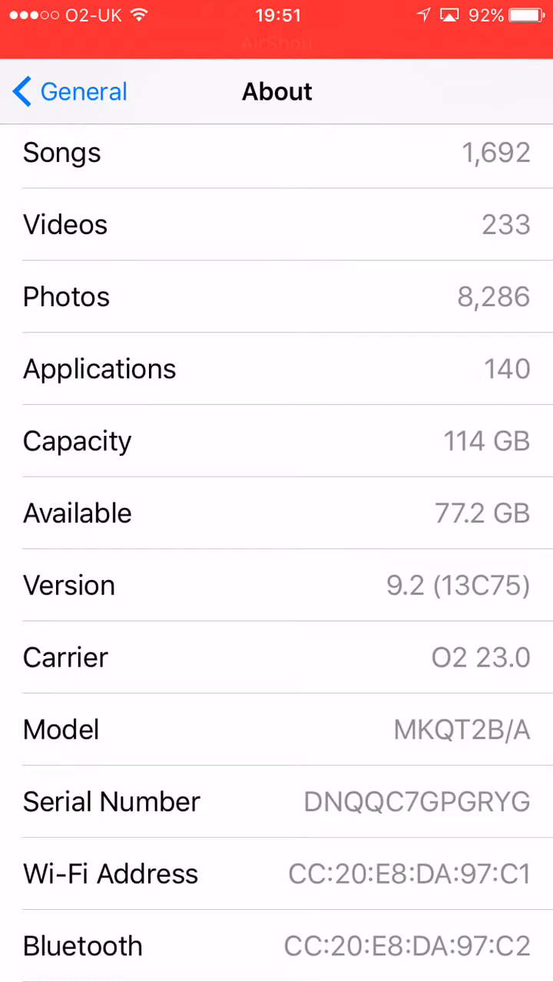
Scroll down the About page past the storage capacity details.
scroll("down", 3)
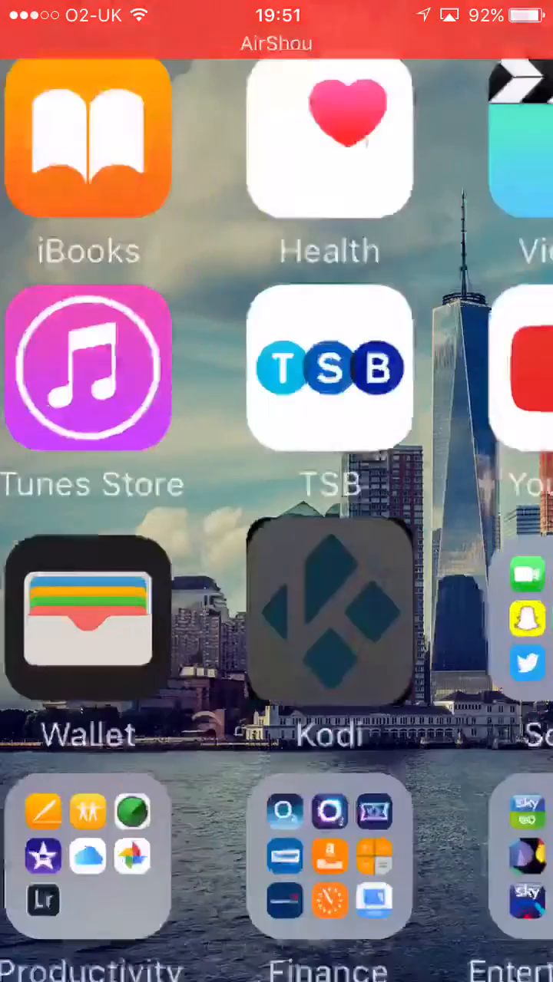
Show Kodi's Video add-ons, then swipe through home screens and the Entertainment folder.
left_click(330, 614)
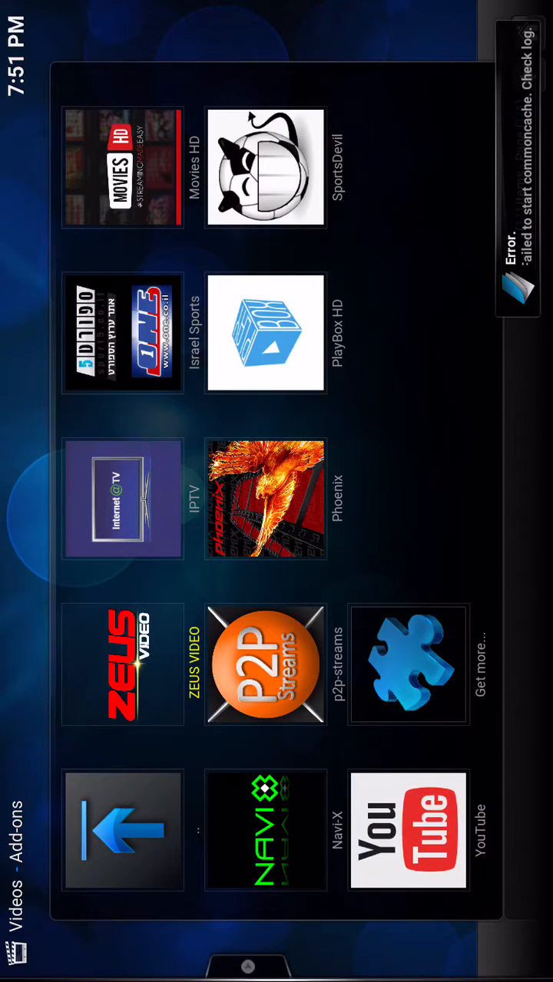
left_click(264, 497)
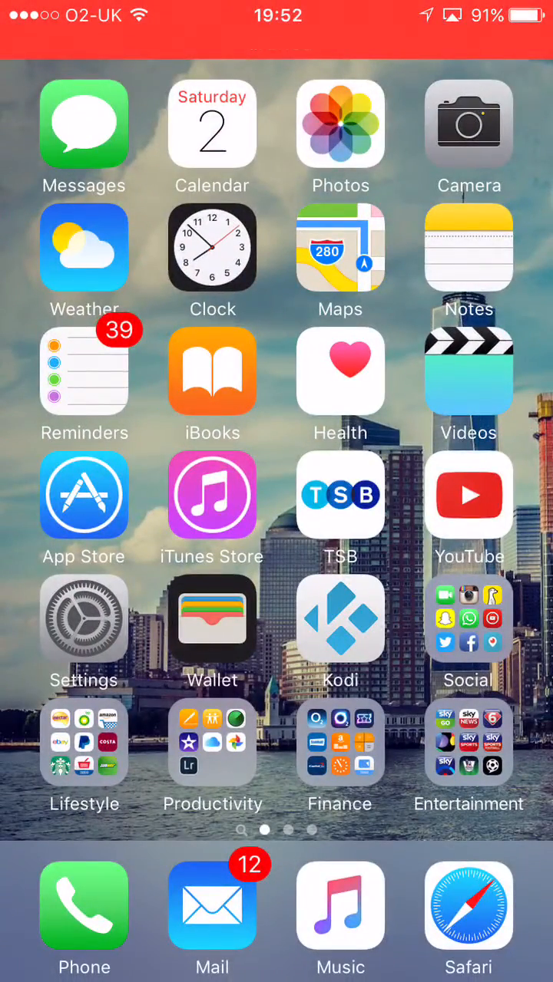
scroll("left", 3)
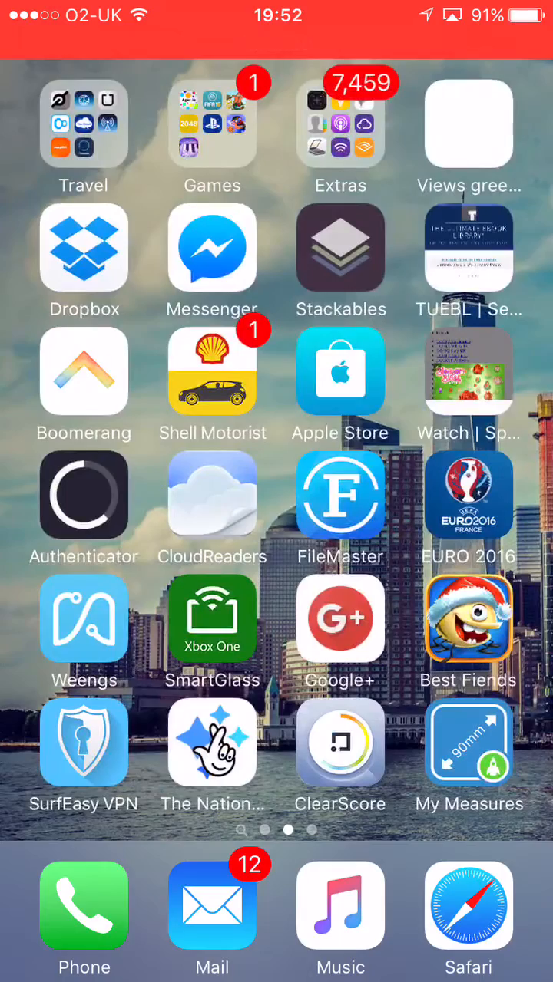
scroll("left", 3)
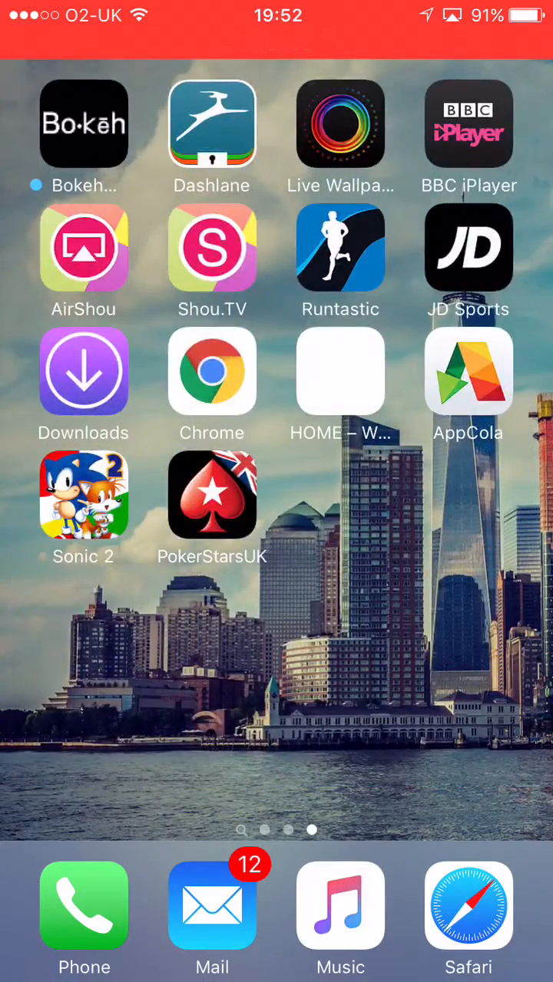
scroll("left", 3)
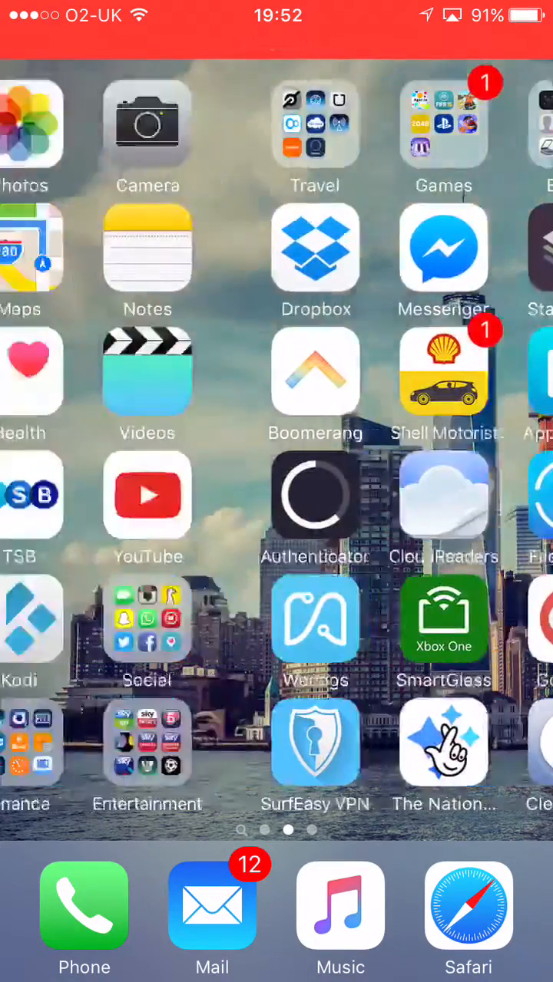
left_click(146, 739)
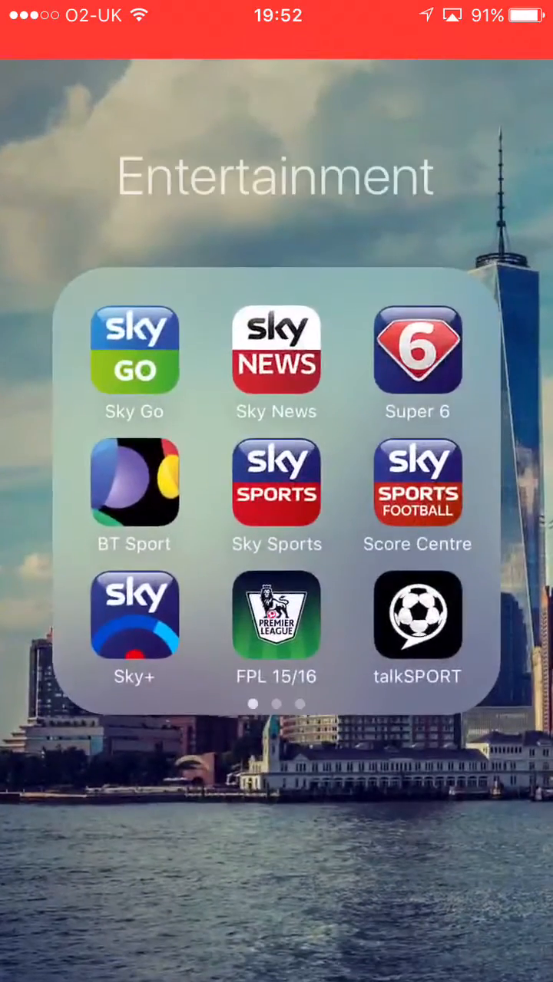
scroll("left", 3)
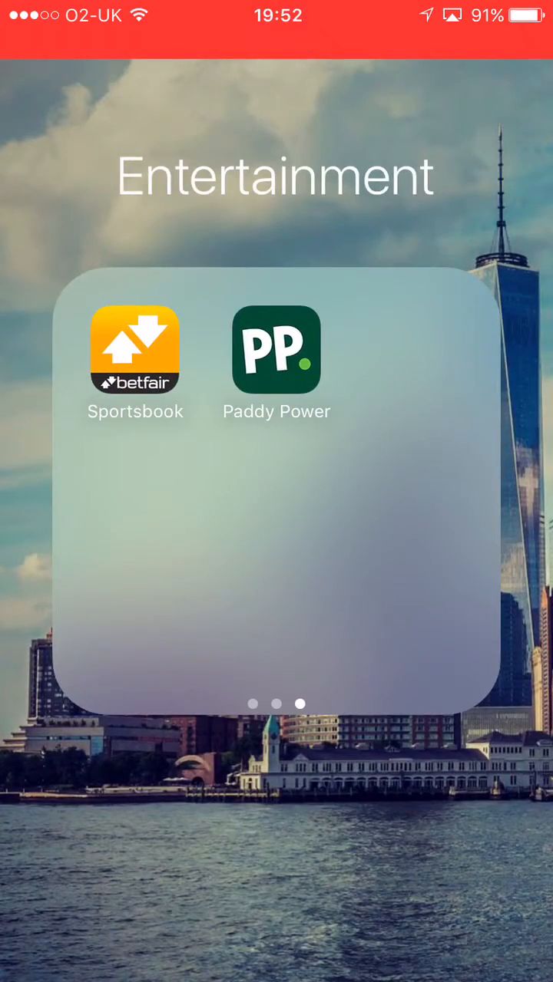